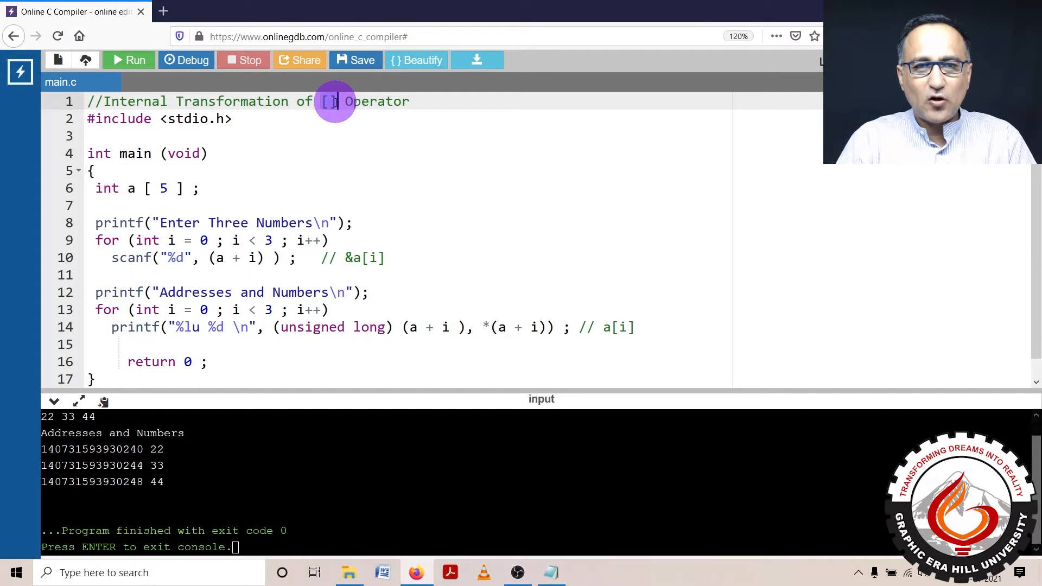
mouse_move(334, 141)
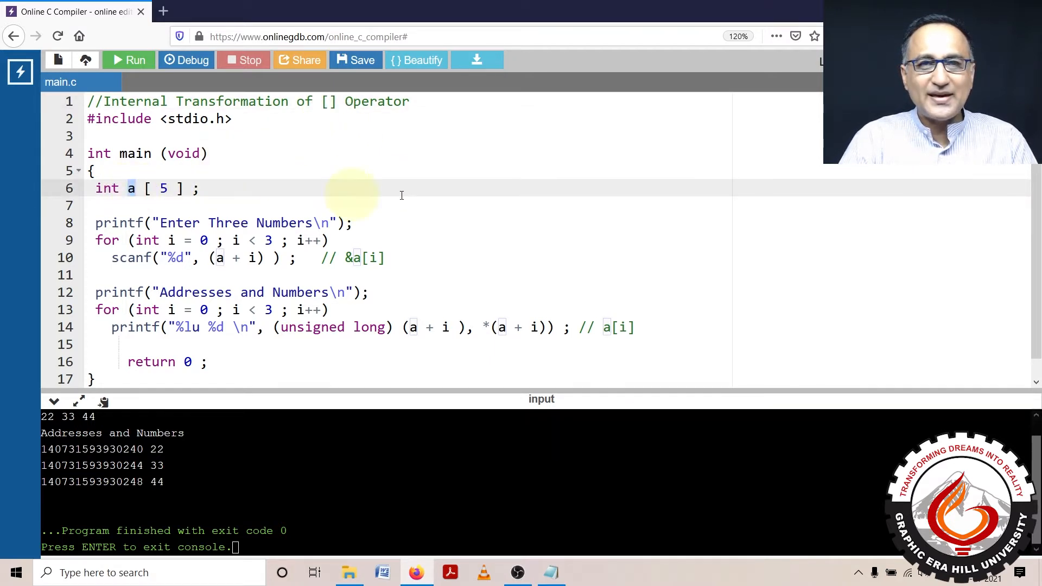
mouse_move(498, 194)
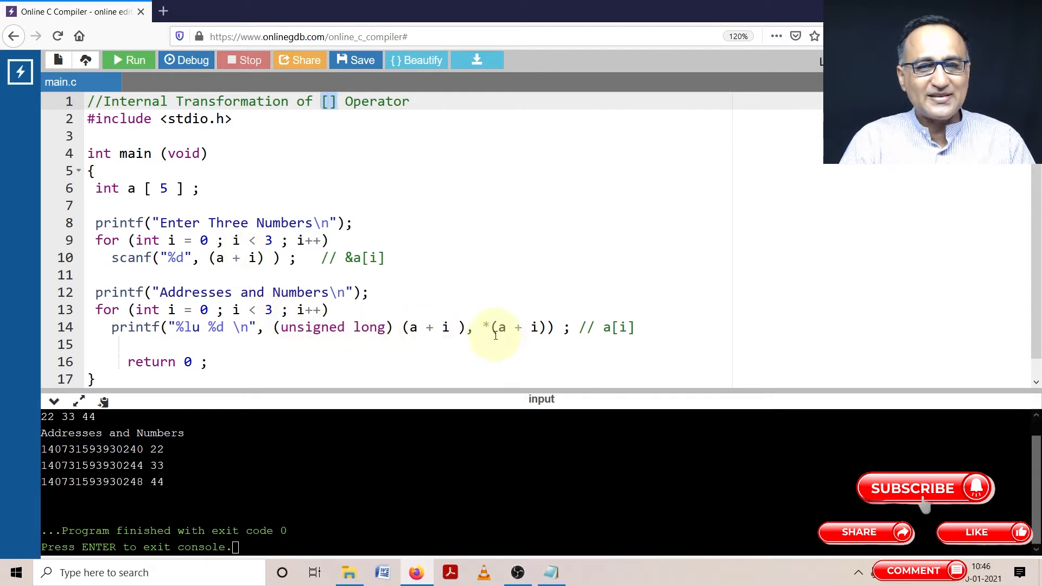
mouse_move(410, 243)
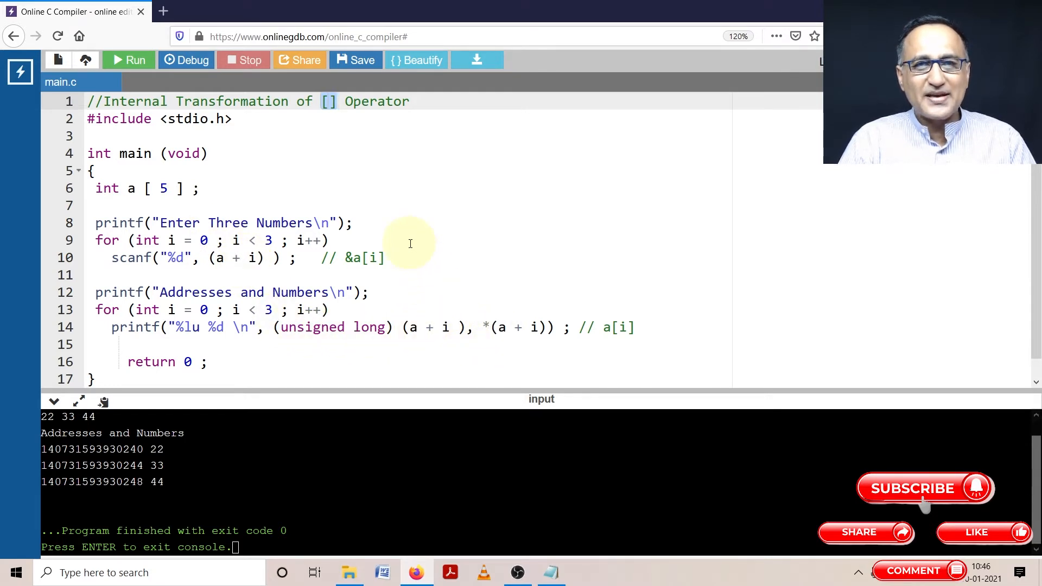
mouse_move(307, 107)
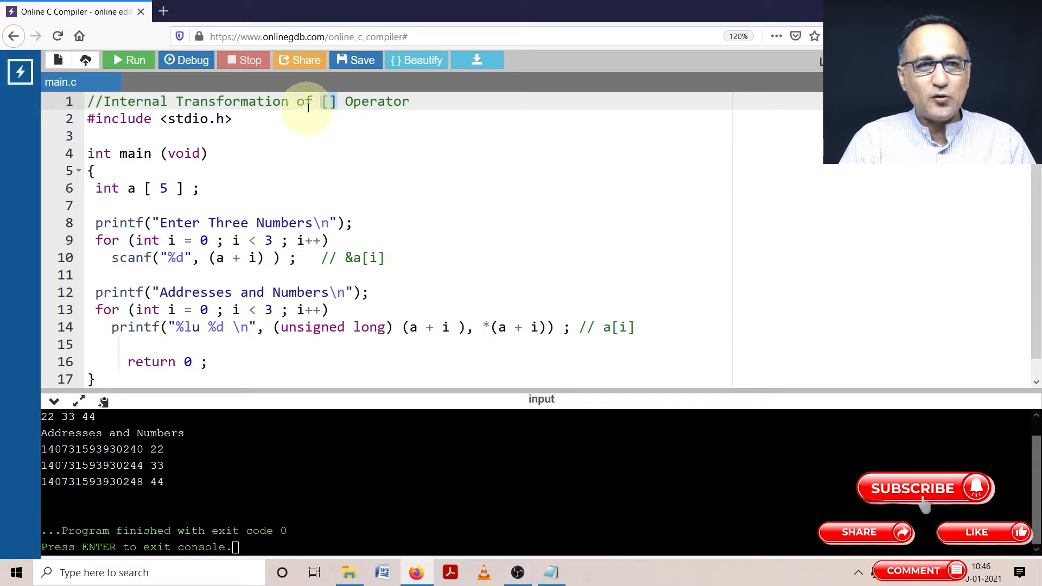
mouse_move(329, 110)
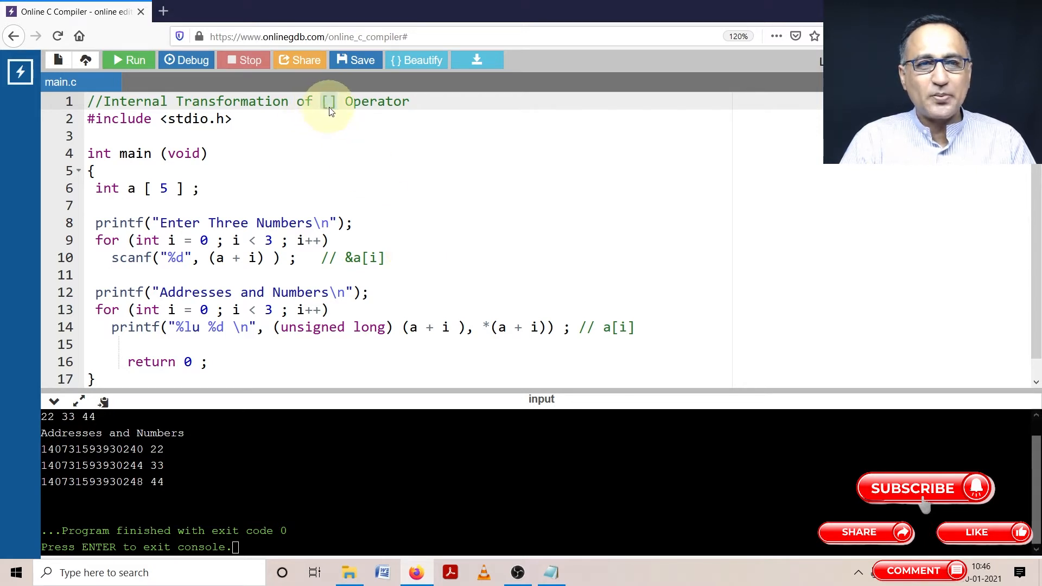
mouse_move(219, 259)
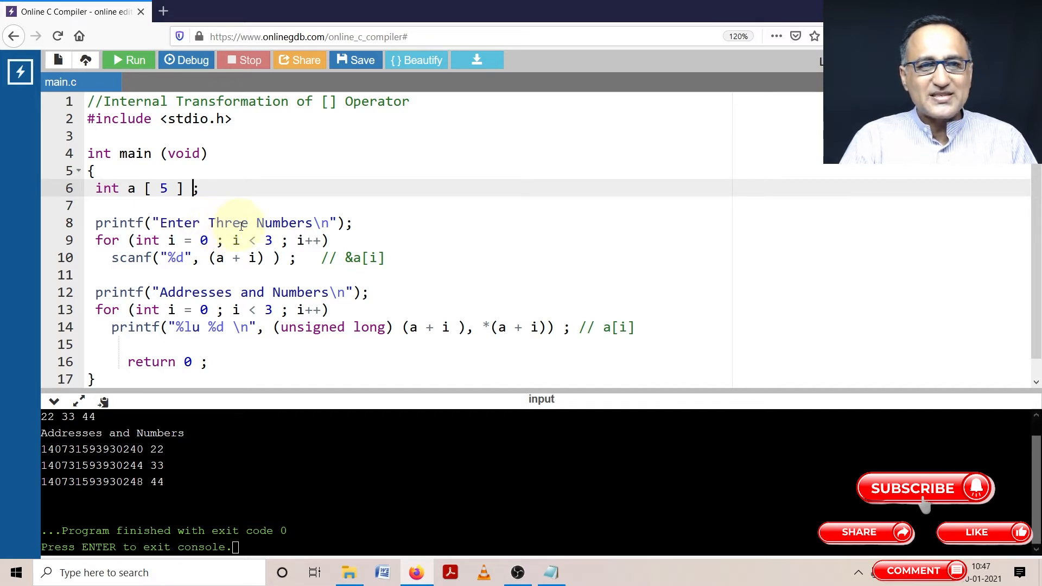
left_click(418, 227)
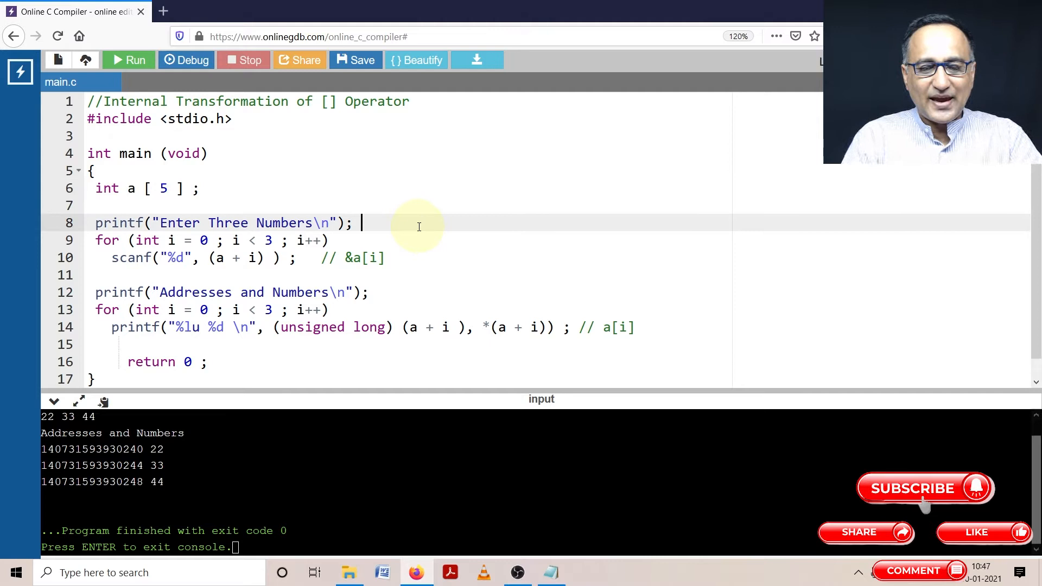
type("// 1")
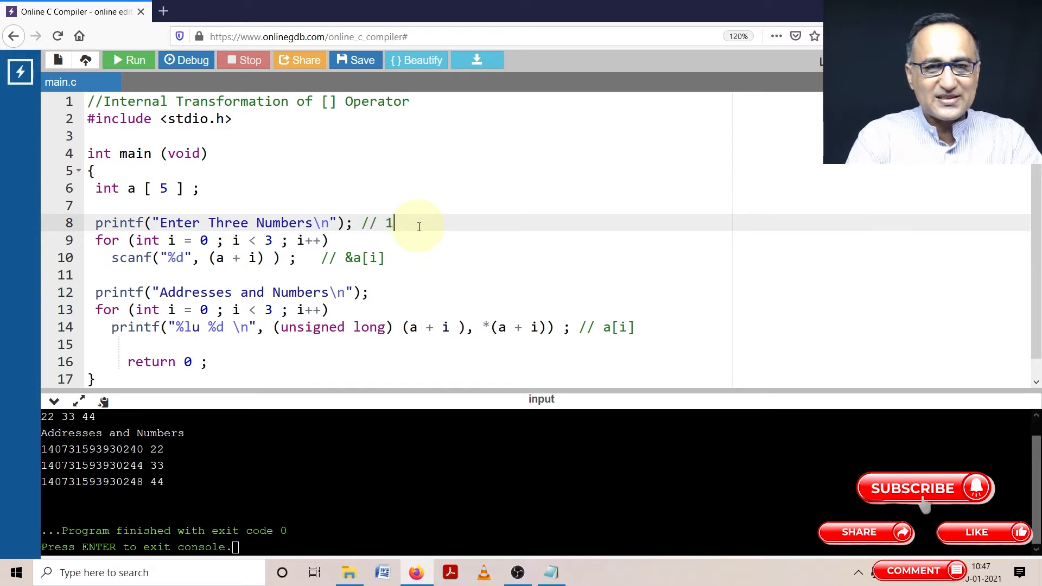
type("000")
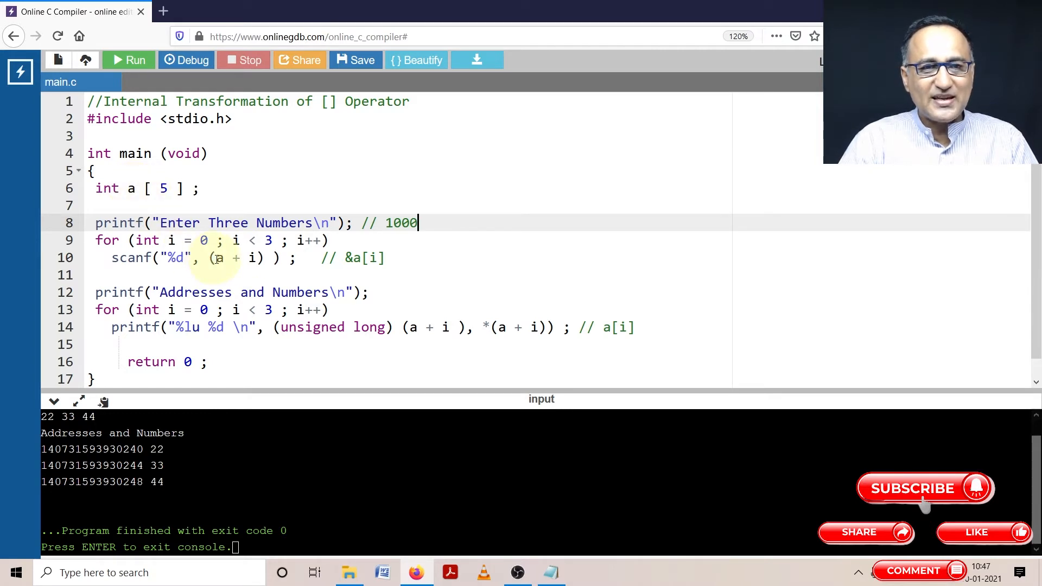
mouse_move(221, 259)
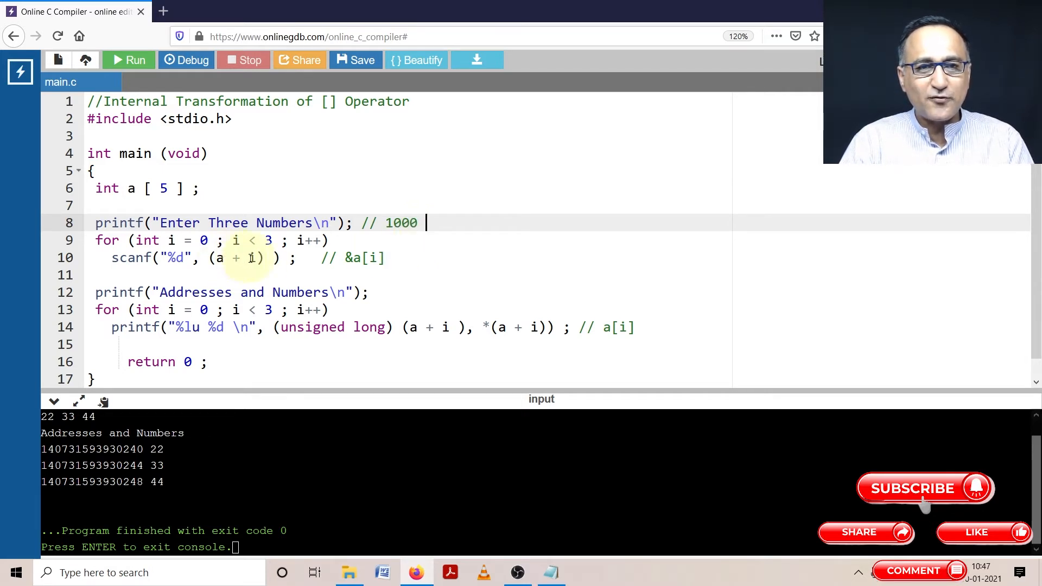
type("1004")
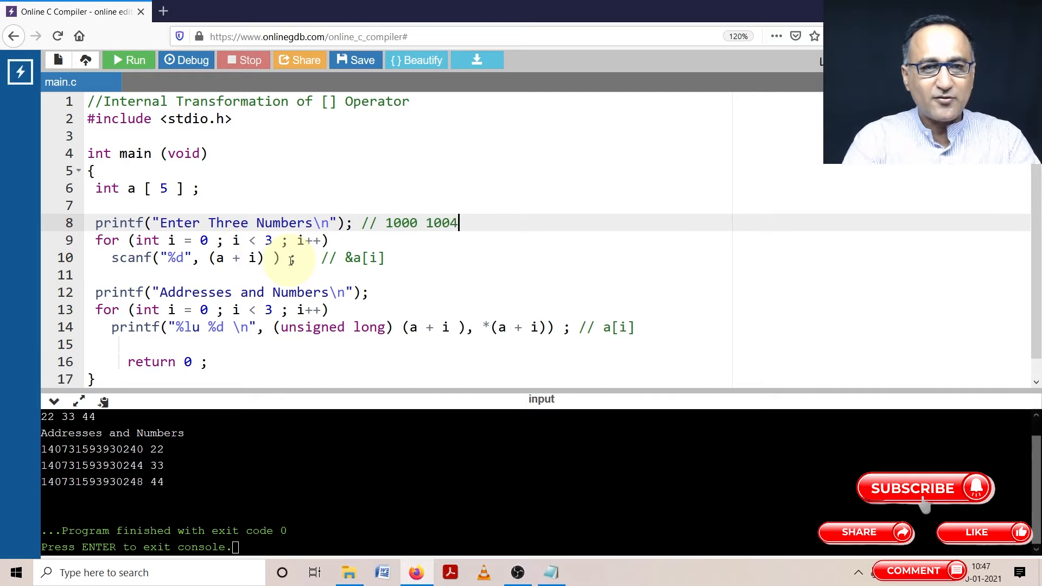
type("10")
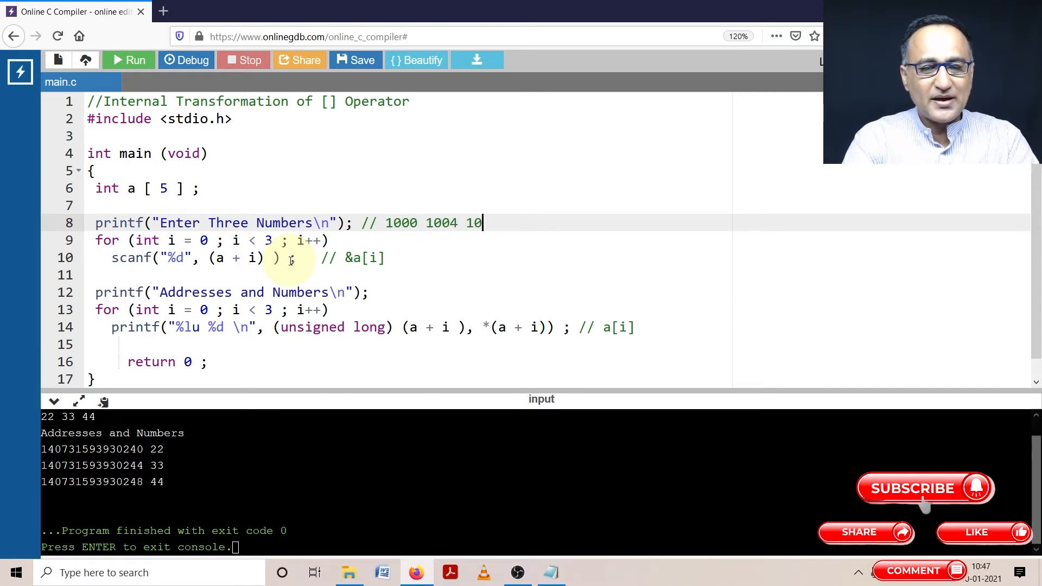
type("08")
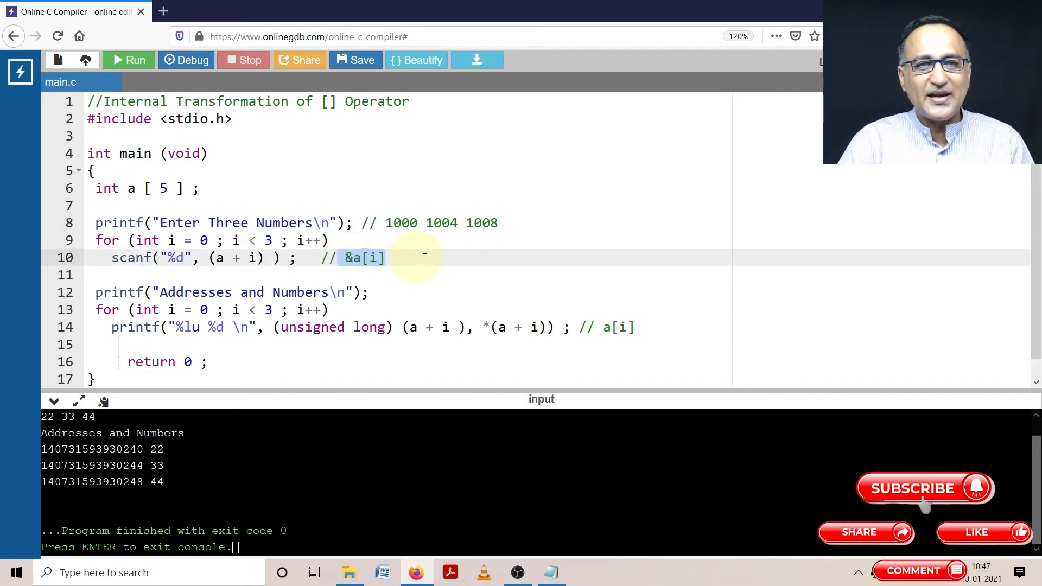
mouse_move(488, 266)
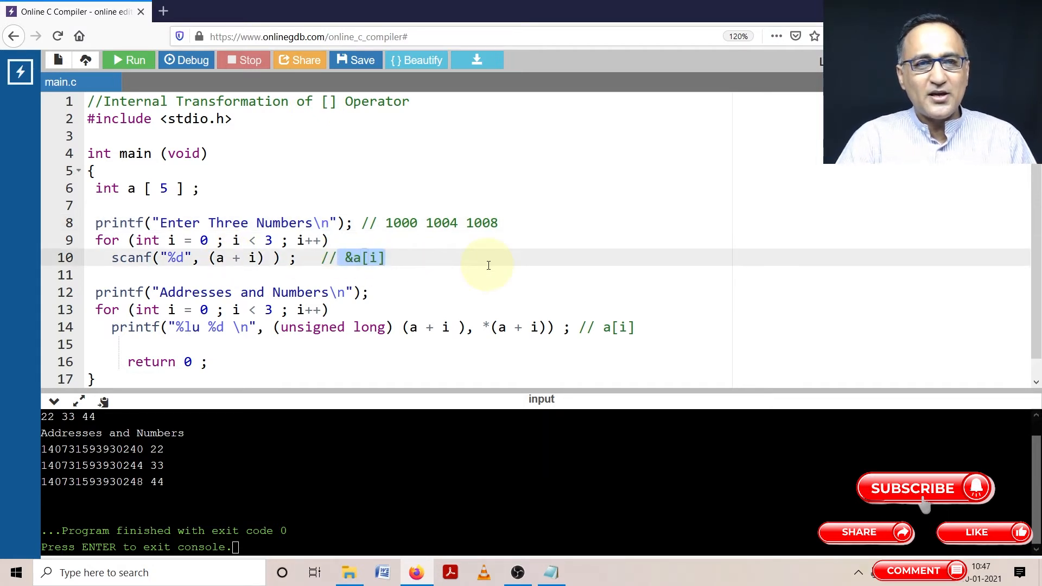
mouse_move(351, 266)
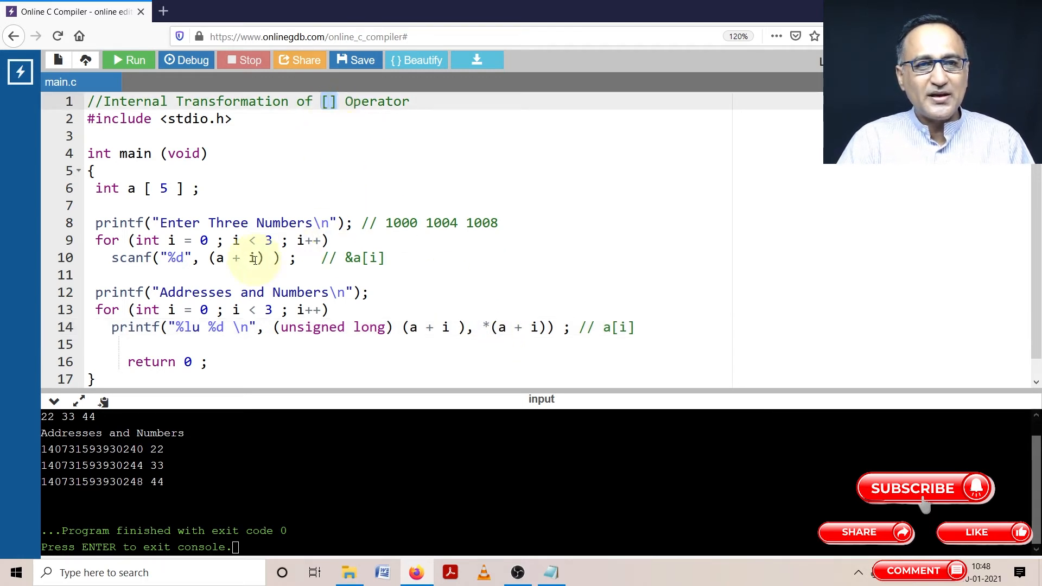
left_click(501, 327)
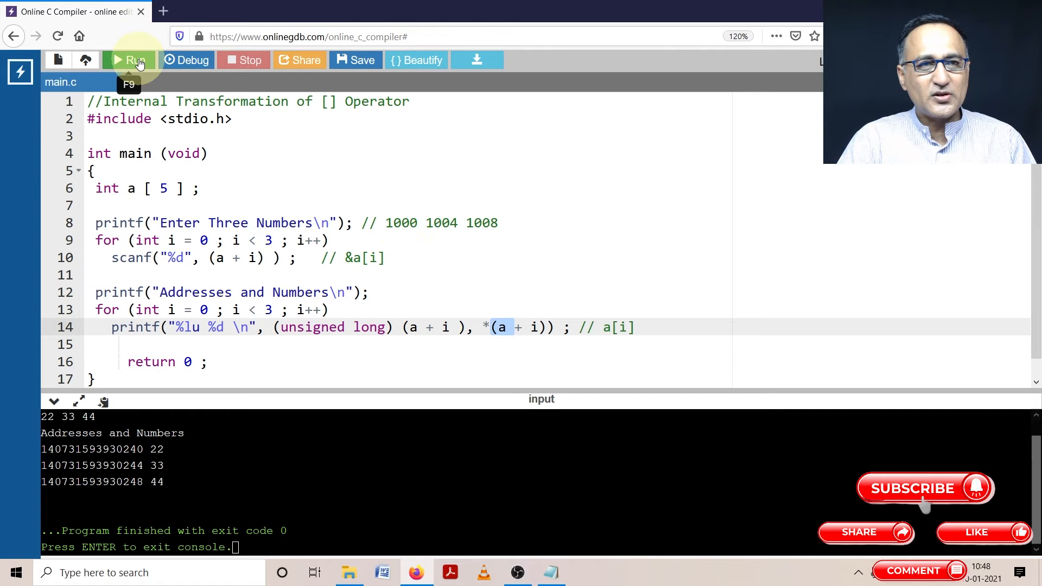
Run the program and enter 32 42 52 at the Enter Three Numbers prompt.
left_click(129, 60)
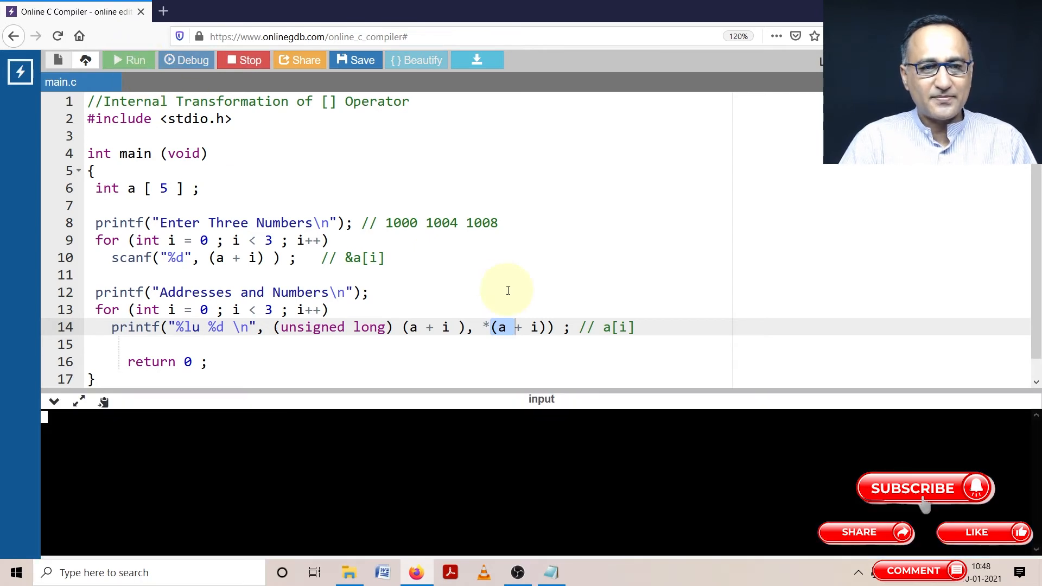
left_click(128, 60)
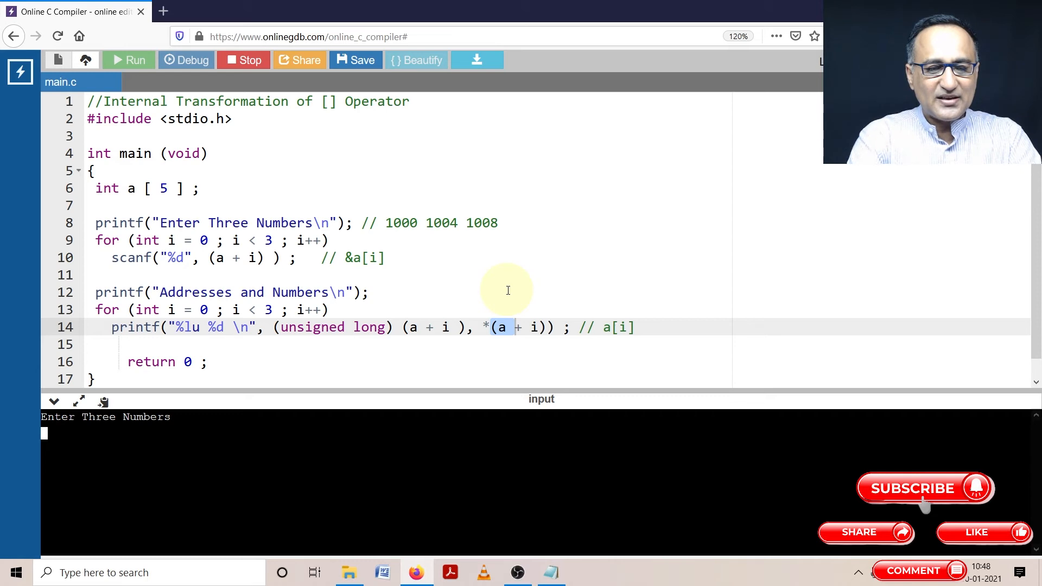
type("32 42")
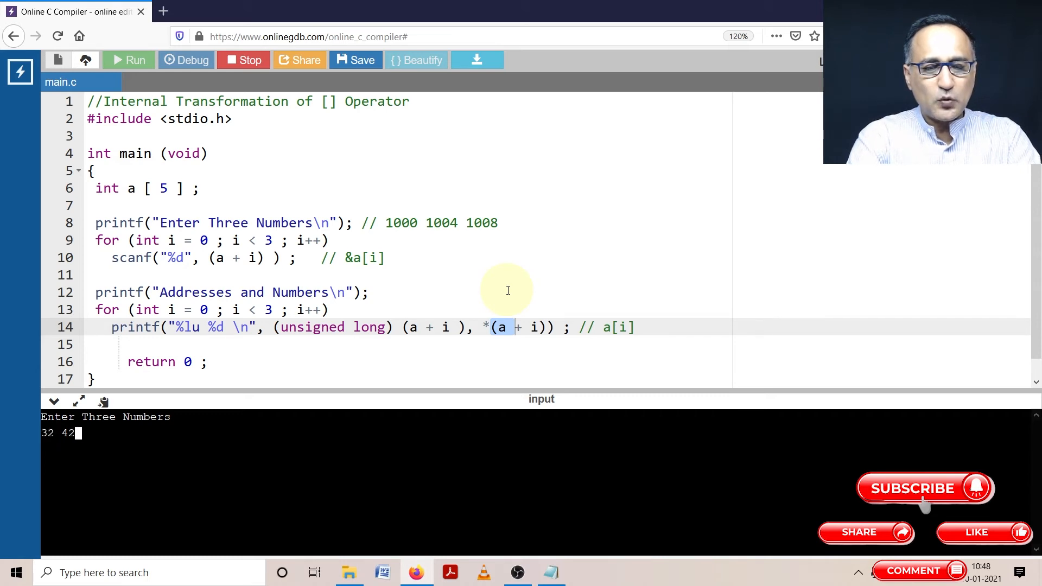
type("52")
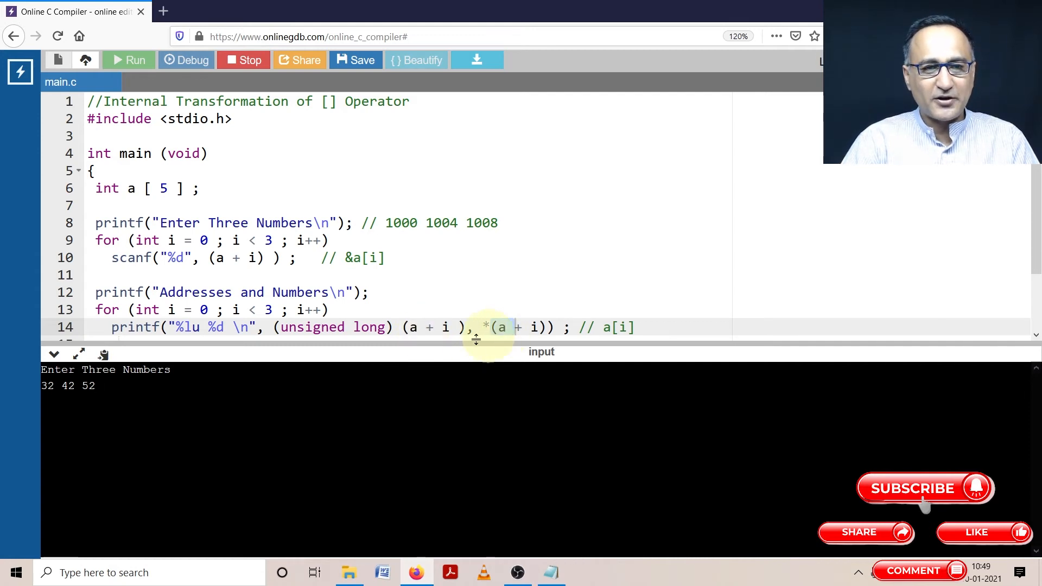
left_click(128, 60)
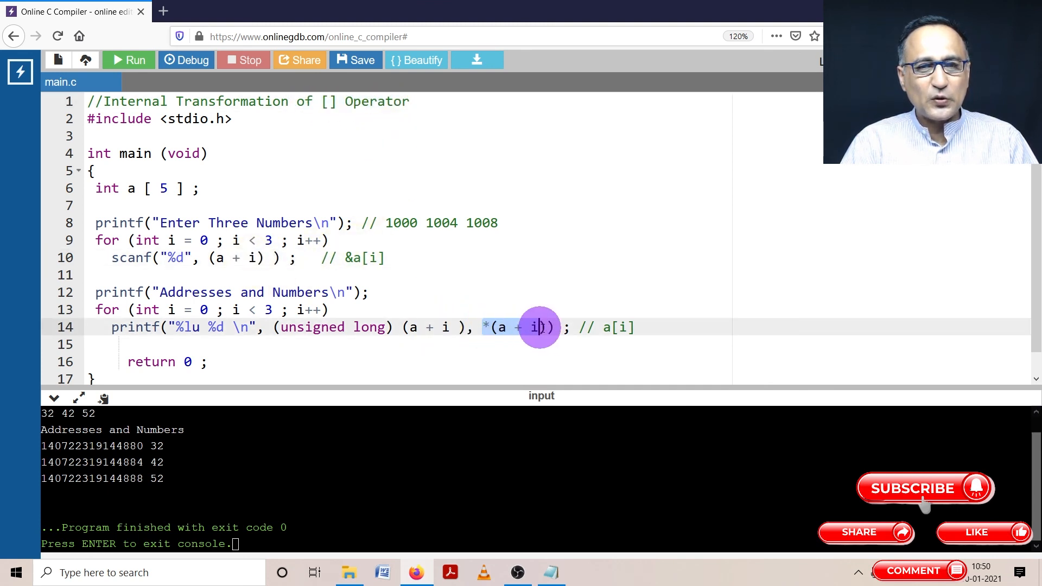
mouse_move(573, 274)
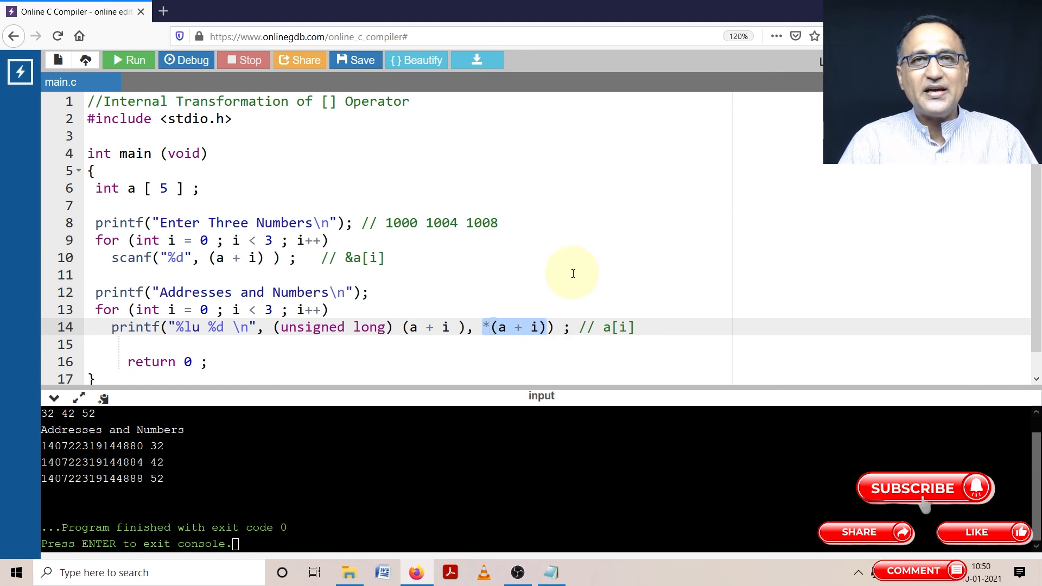
mouse_move(558, 259)
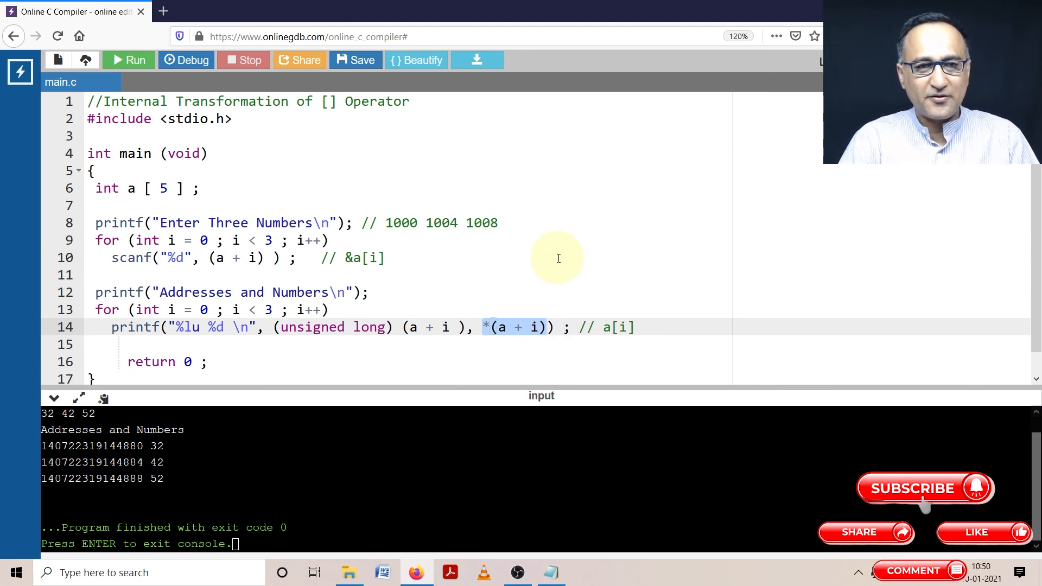
mouse_move(464, 241)
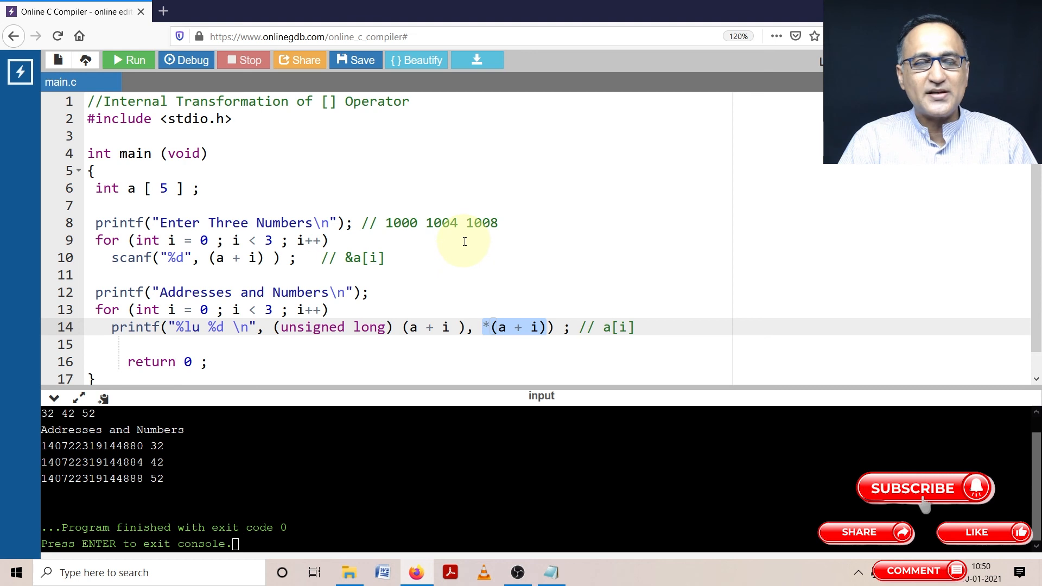